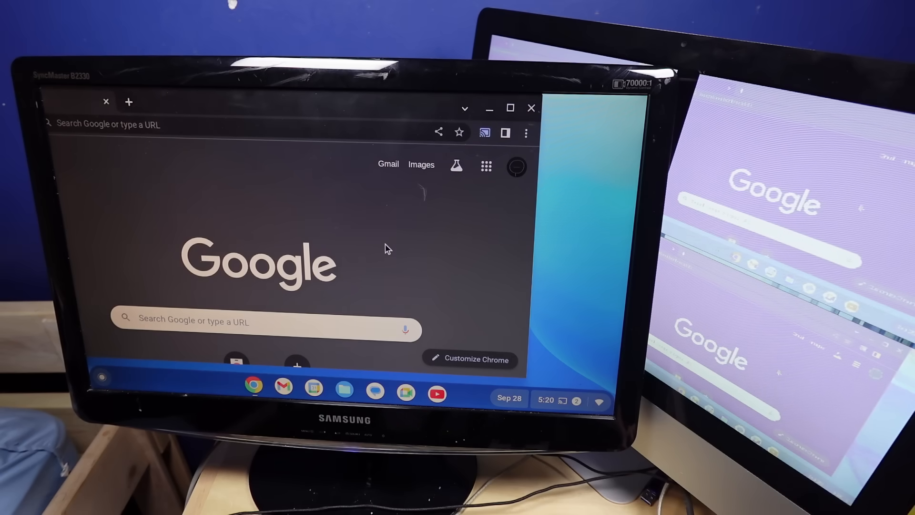
pyautogui.moveTo(467, 249)
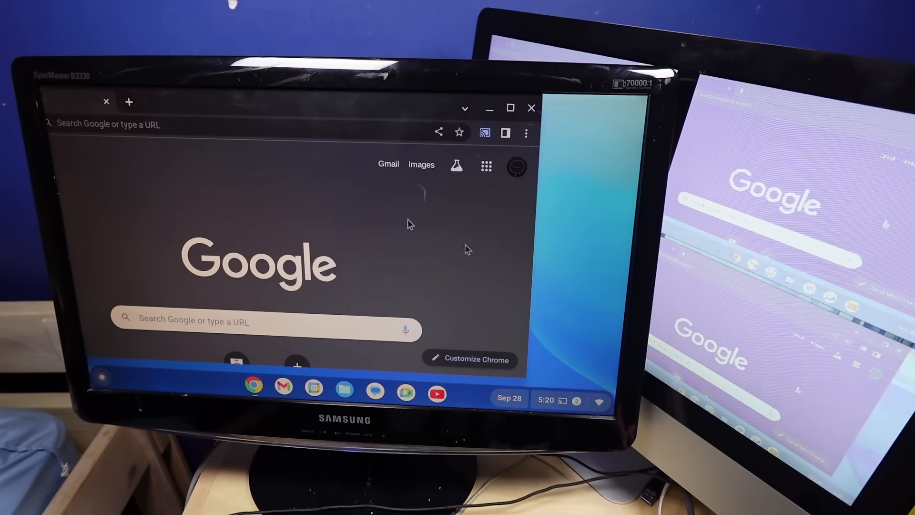
pyautogui.moveTo(64, 213)
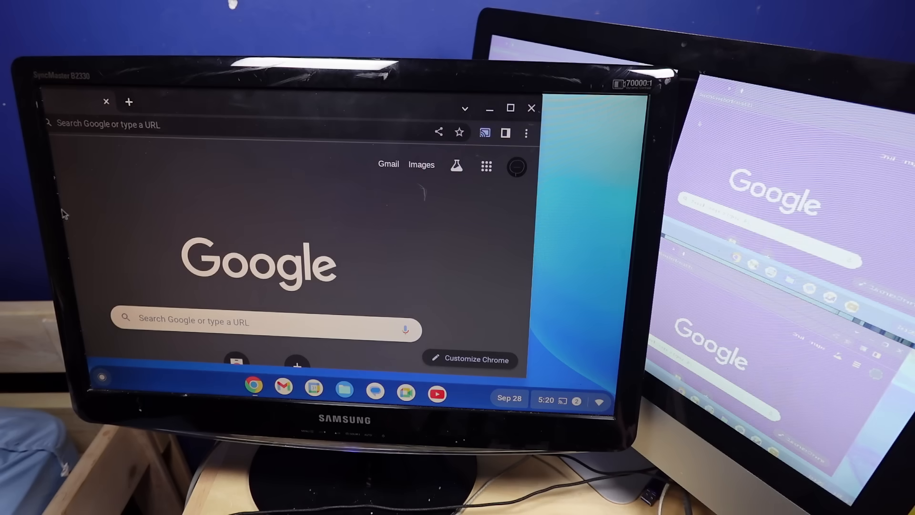
pyautogui.moveTo(73, 227)
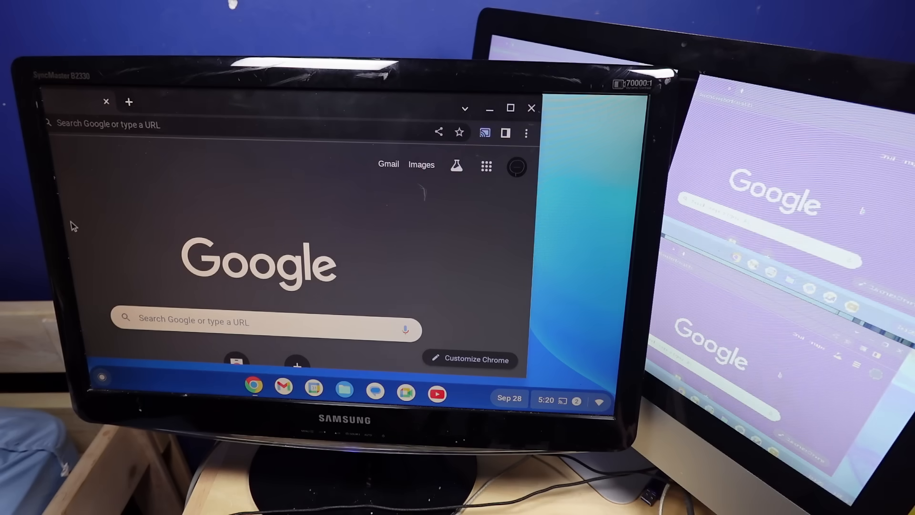
# Enter text in Chrome on the way to the chrome://downloads page.
pyautogui.write('ggghrtdsf')
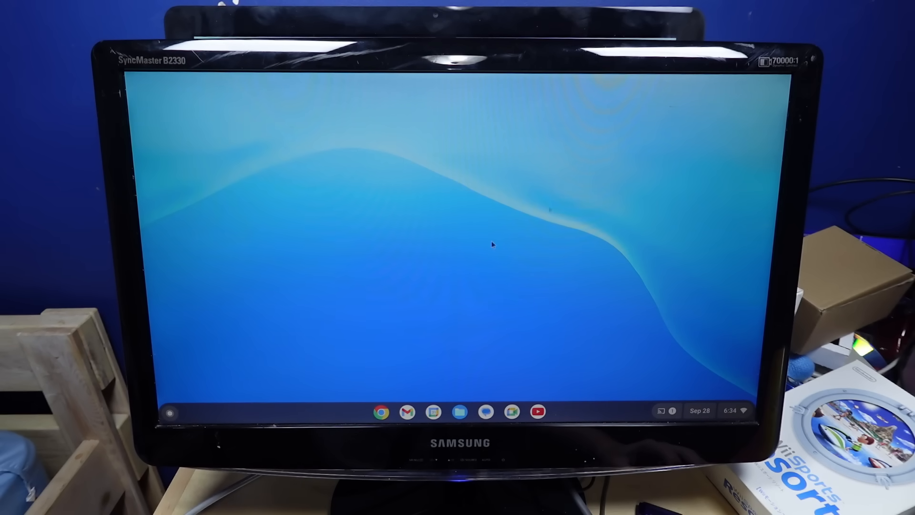
pyautogui.moveTo(452, 238)
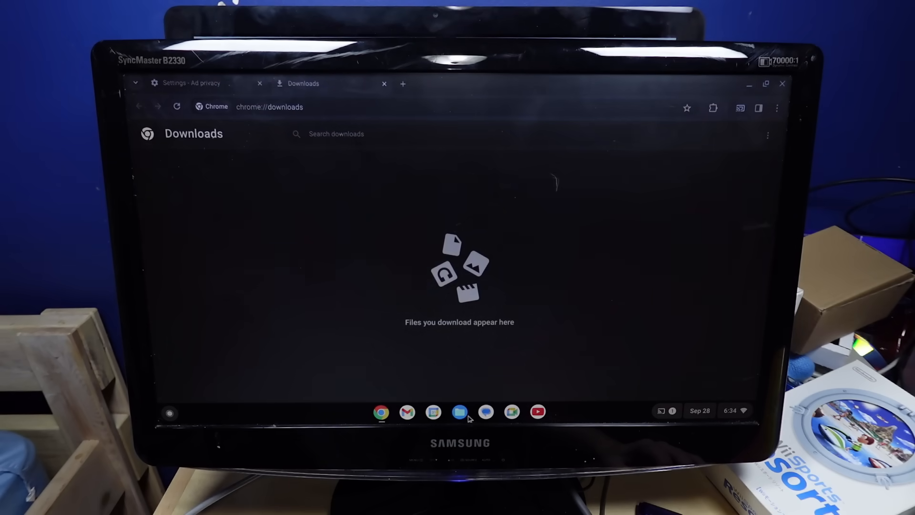
pyautogui.moveTo(671, 231)
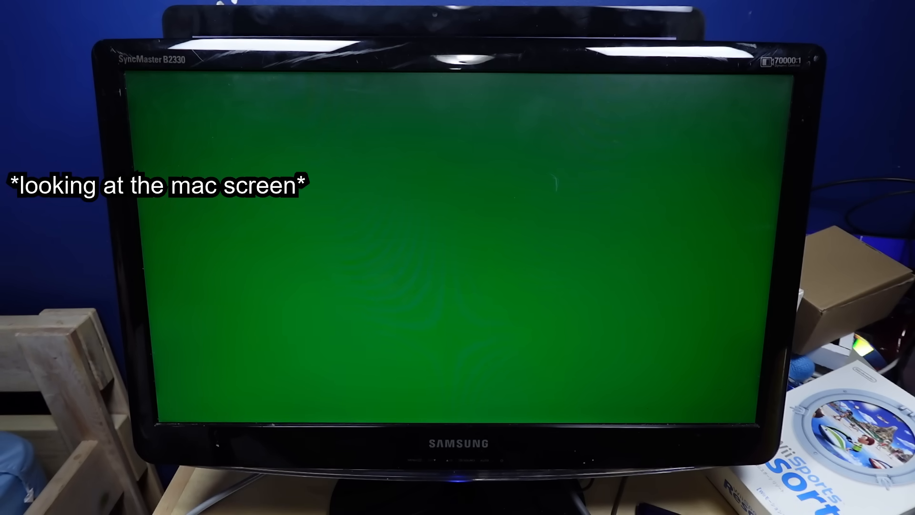
pyautogui.write('y')
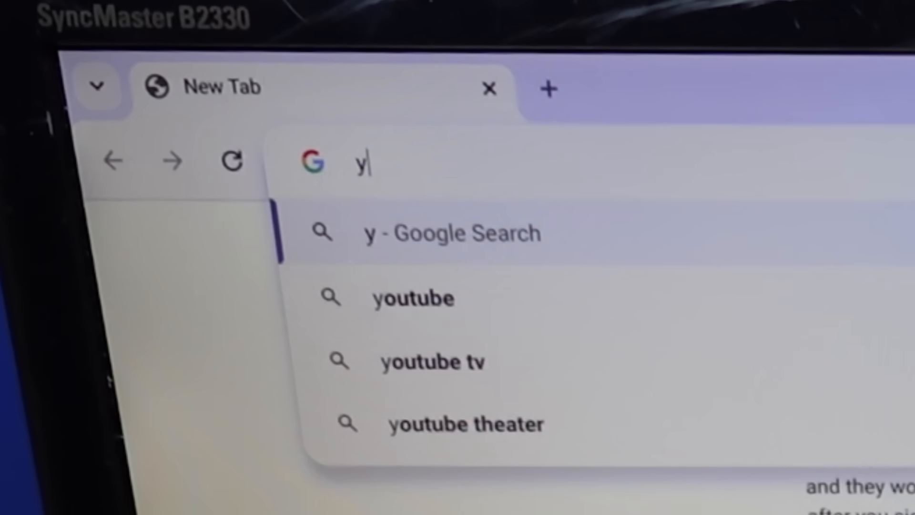
# Search Google for 'youtube' and go to the YouTube site from the results.
pyautogui.write('out')
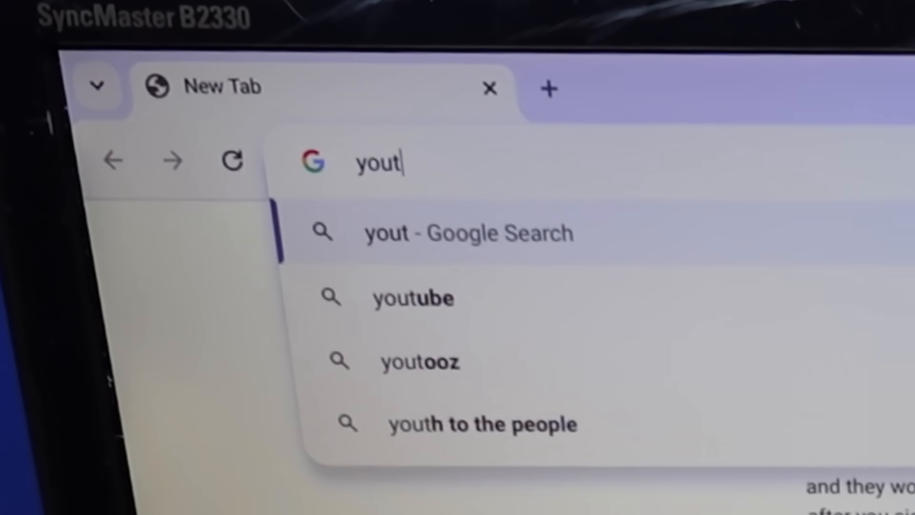
pyautogui.click(413, 298)
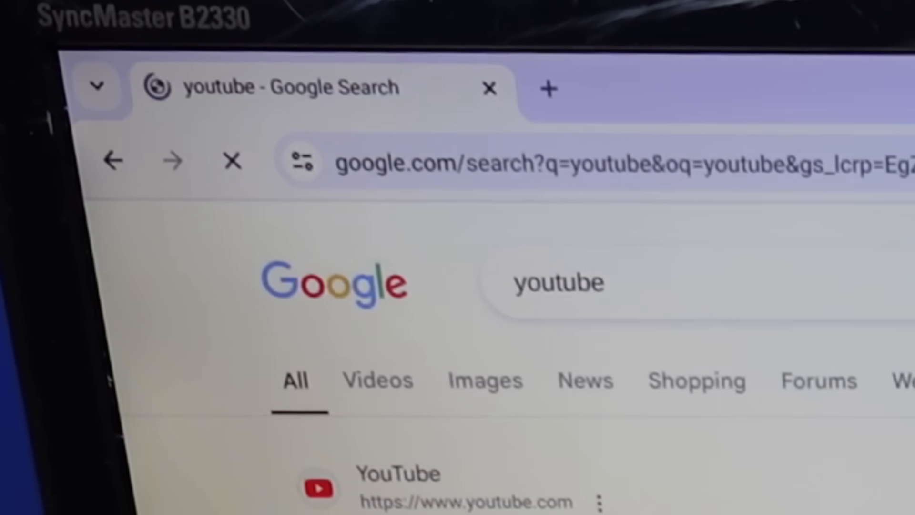
pyautogui.click(400, 472)
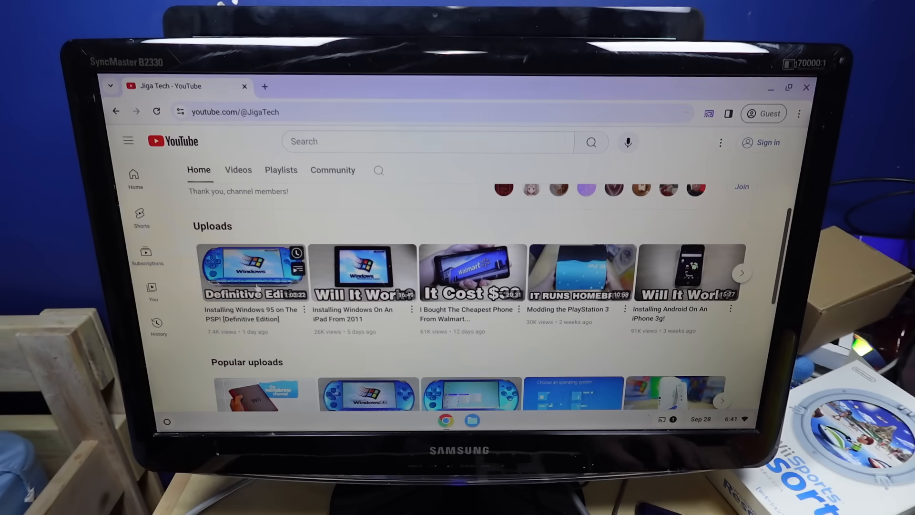
# Start playing the Good Kid – From The Start video on YouTube.
pyautogui.click(252, 272)
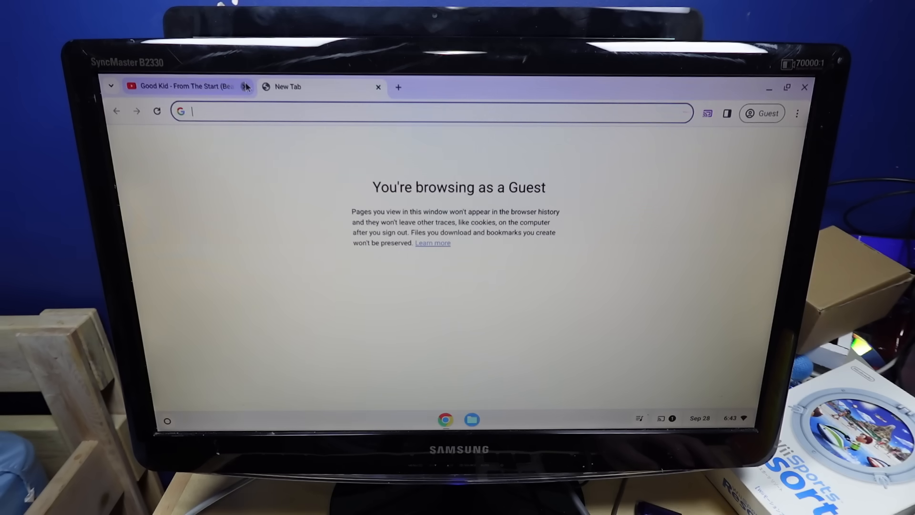
# Search 'ad blaster newgrounds', reach the game and start a round of Ad Blaster.
pyautogui.write('ad blaster newgrounds')
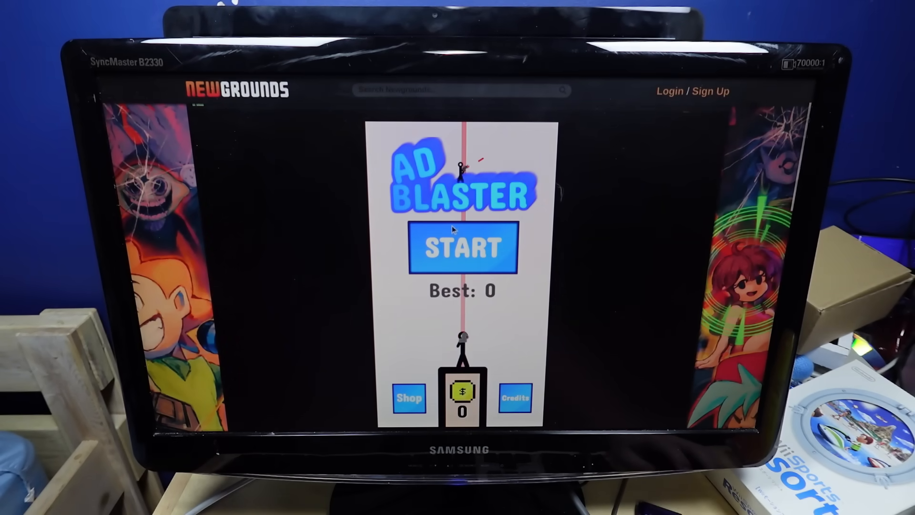
pyautogui.click(462, 248)
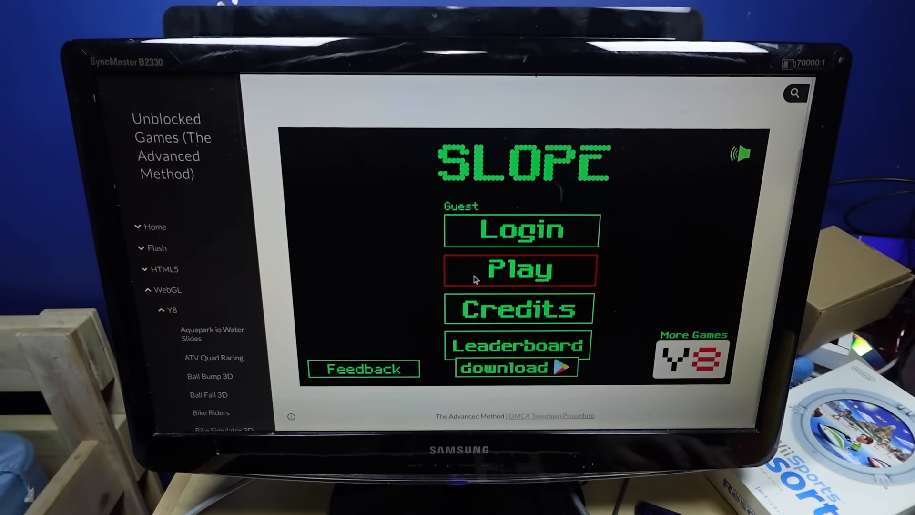
# Start a game of Slope as a guest on the Unblocked Games site.
pyautogui.click(519, 270)
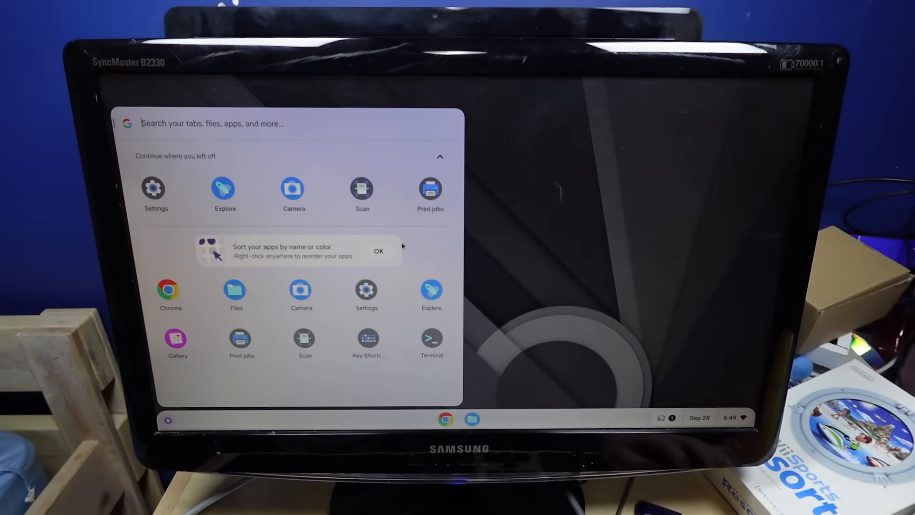
pyautogui.moveTo(313, 288)
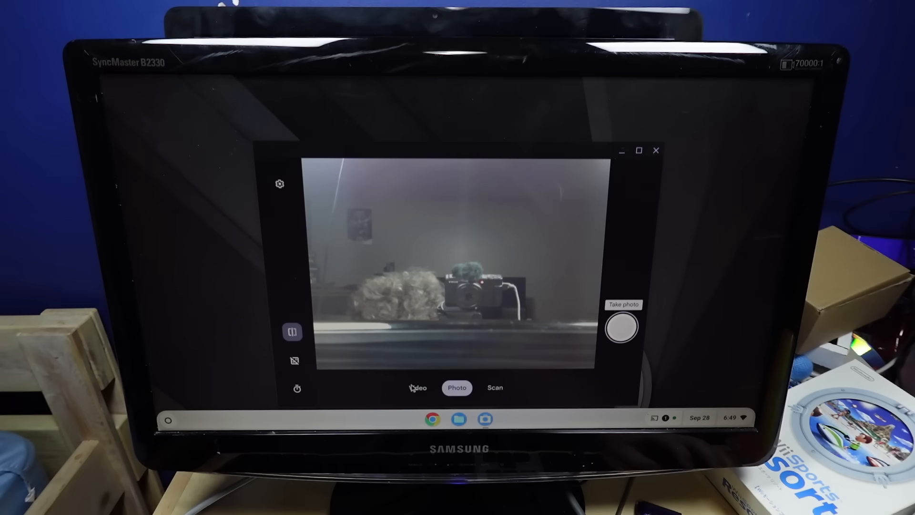
# Start recording video with the webcam in the Camera app.
pyautogui.click(418, 388)
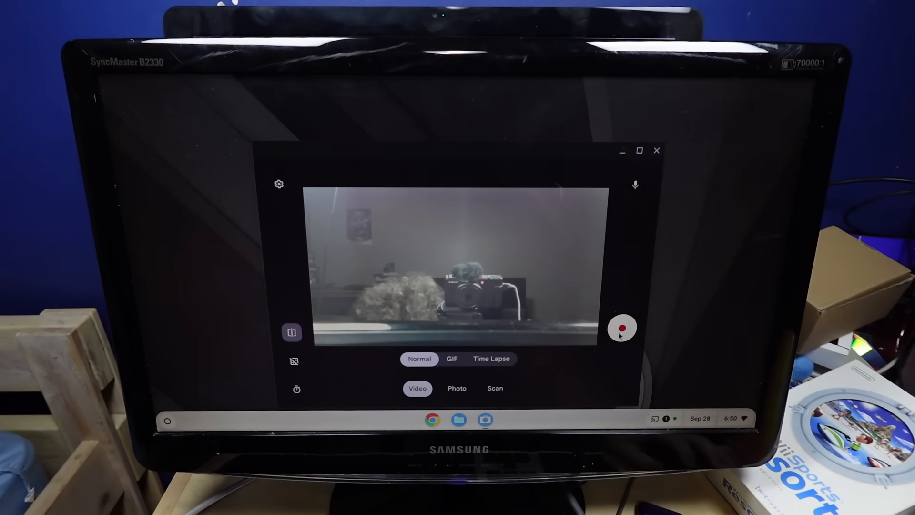
pyautogui.moveTo(622, 328)
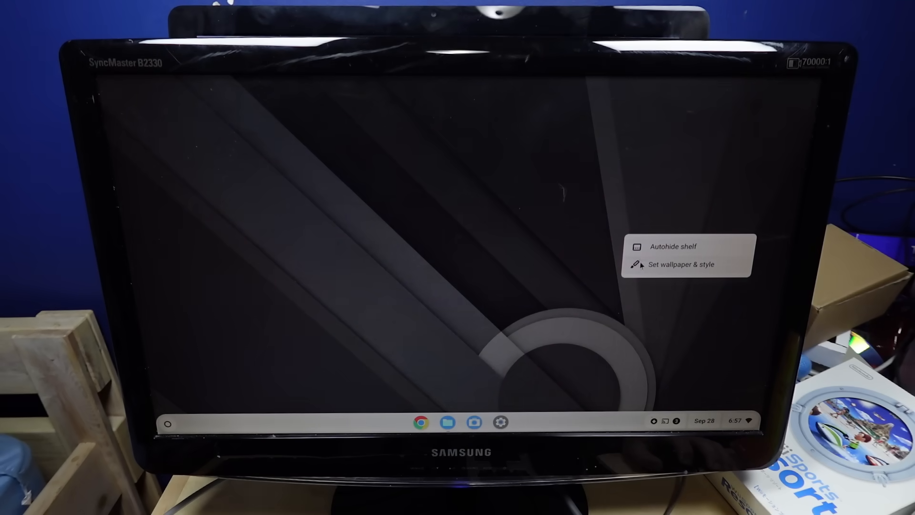
# Apply the blue and purple wave wallpaper and exit the screen capture overlay.
pyautogui.click(681, 264)
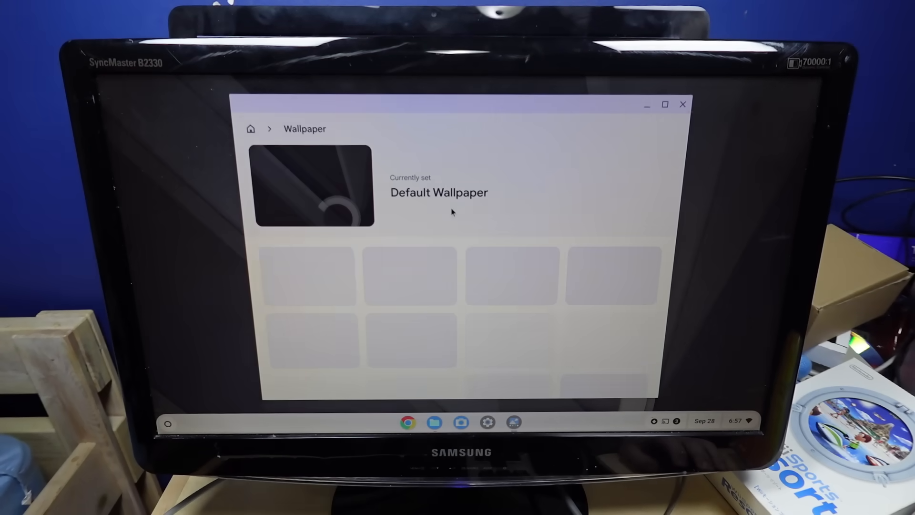
pyautogui.click(683, 104)
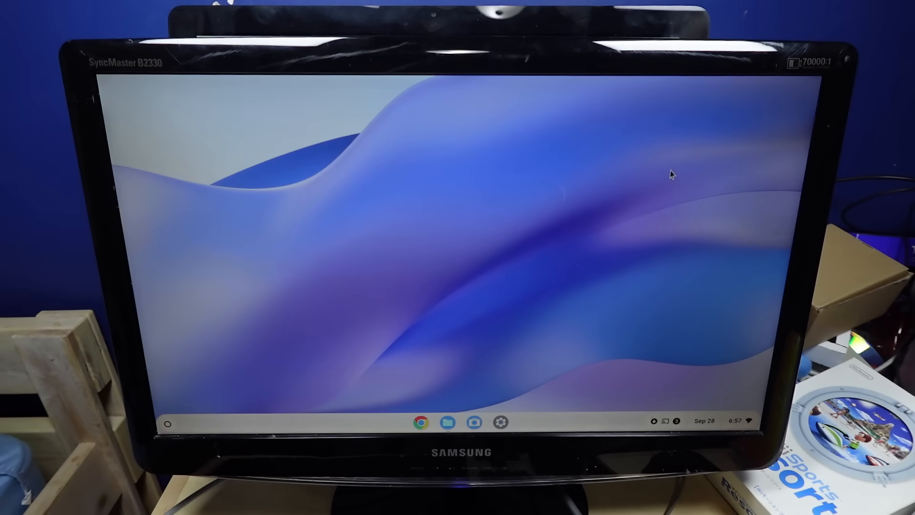
pyautogui.moveTo(456, 348)
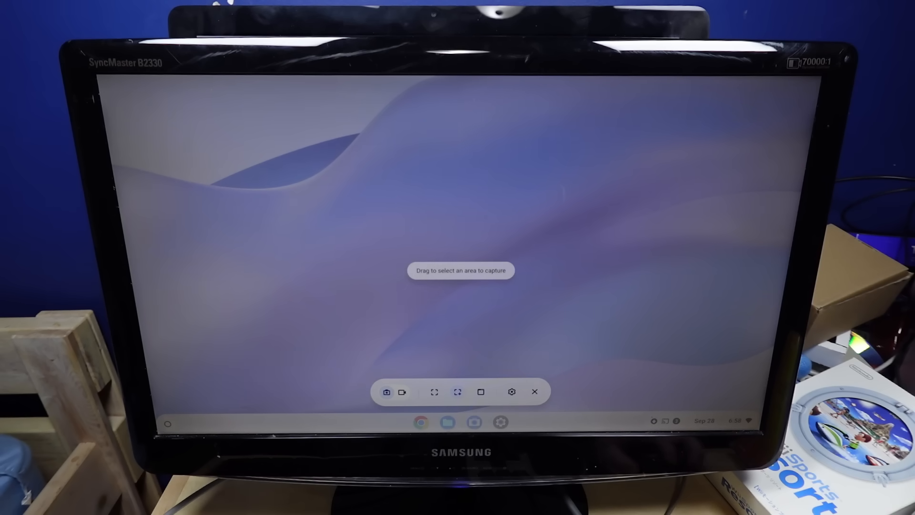
pyautogui.click(534, 391)
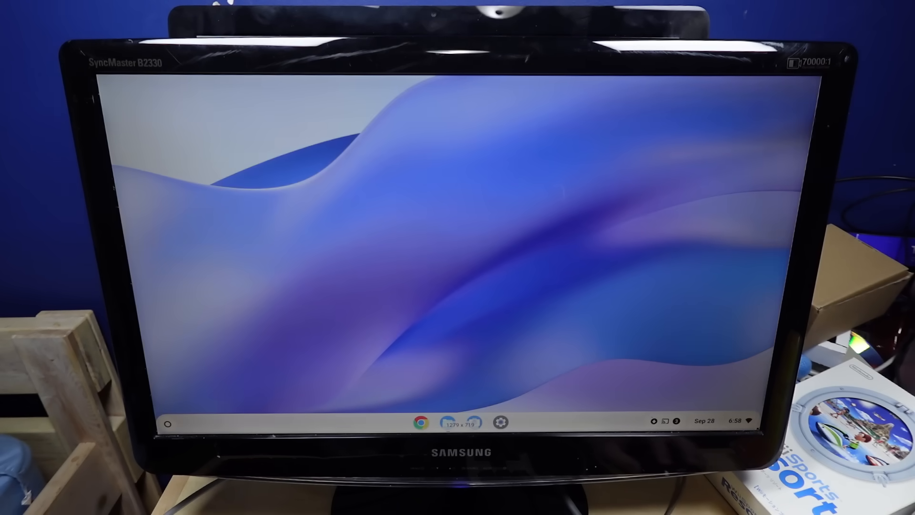
# Show the Camera folder in Files with the newly recorded MPEG videos.
pyautogui.click(465, 420)
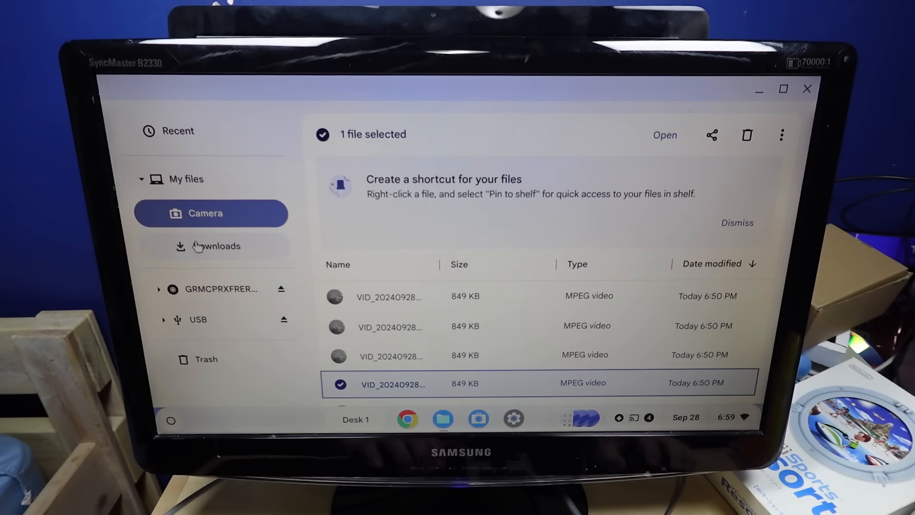
pyautogui.click(214, 246)
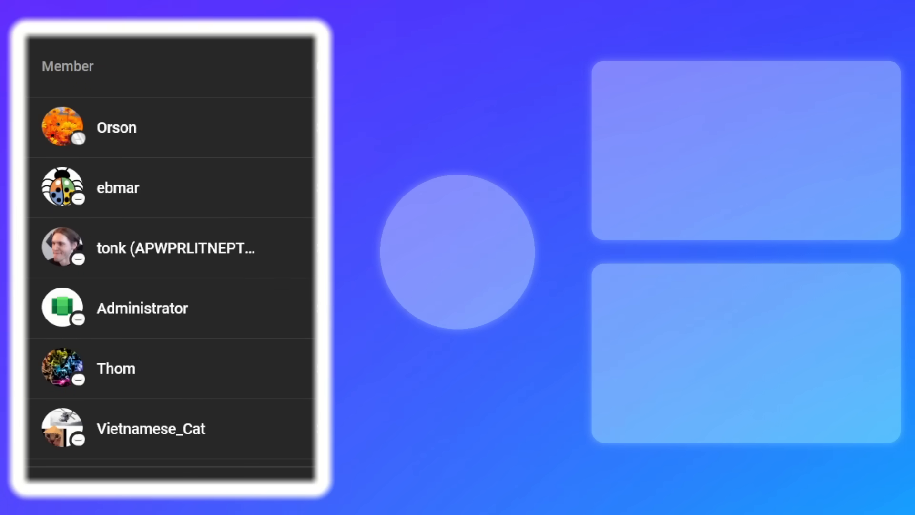
pyautogui.scroll(-3)
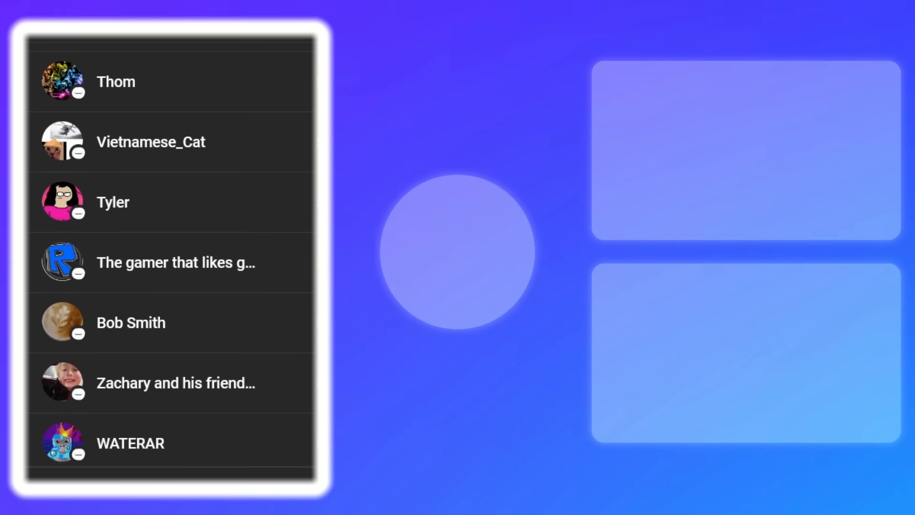
pyautogui.scroll(-3)
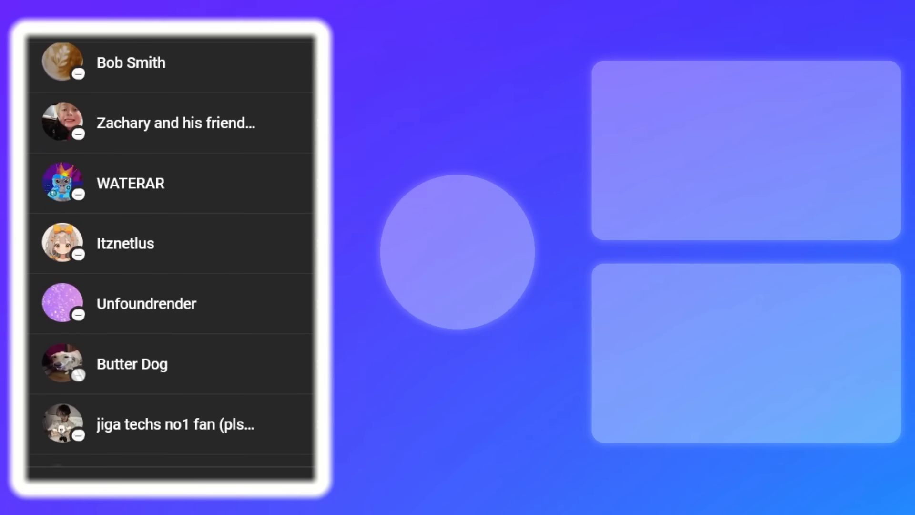
pyautogui.scroll(-3)
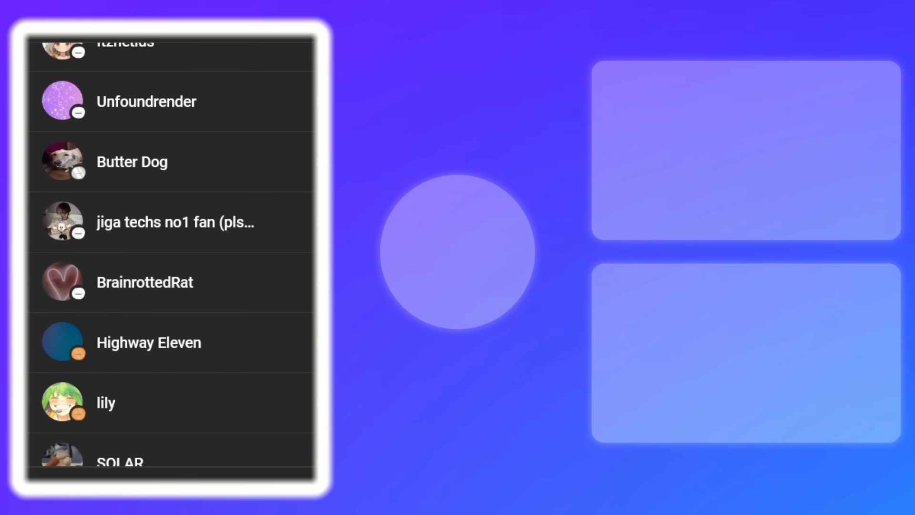
pyautogui.scroll(-3)
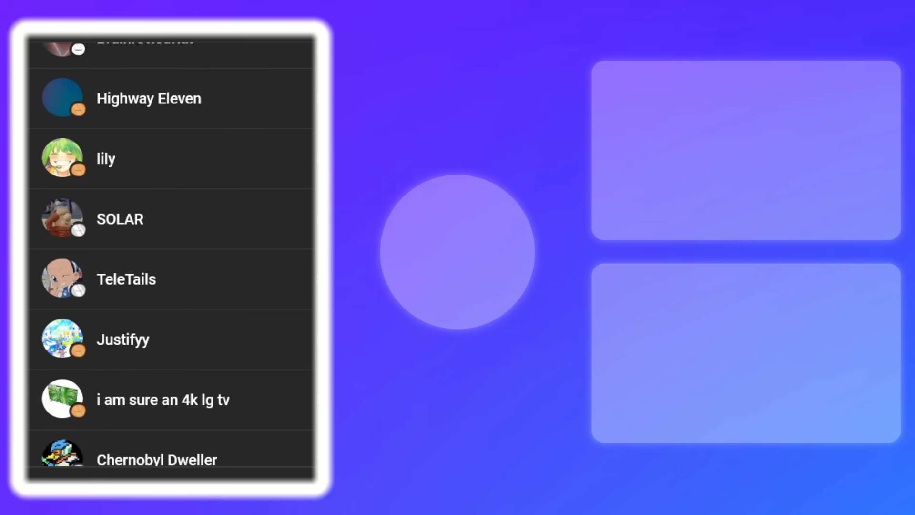
pyautogui.scroll(-3)
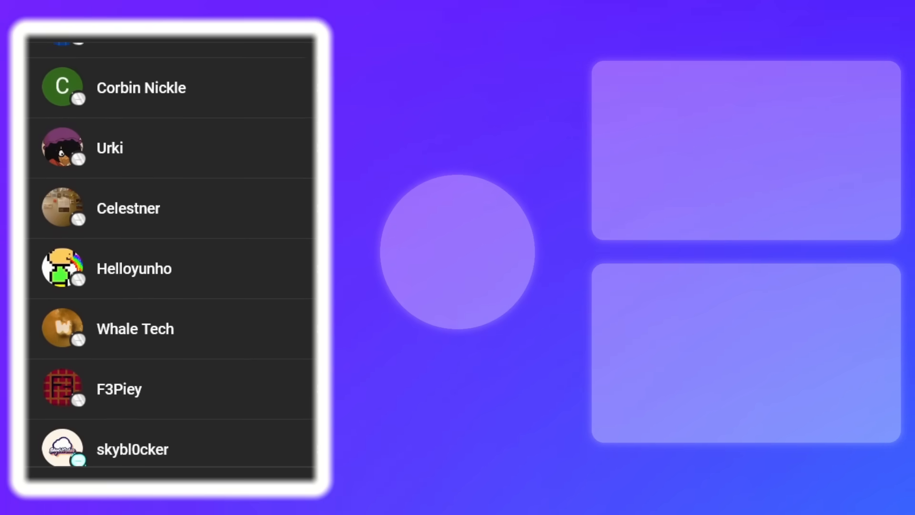
pyautogui.scroll(-3)
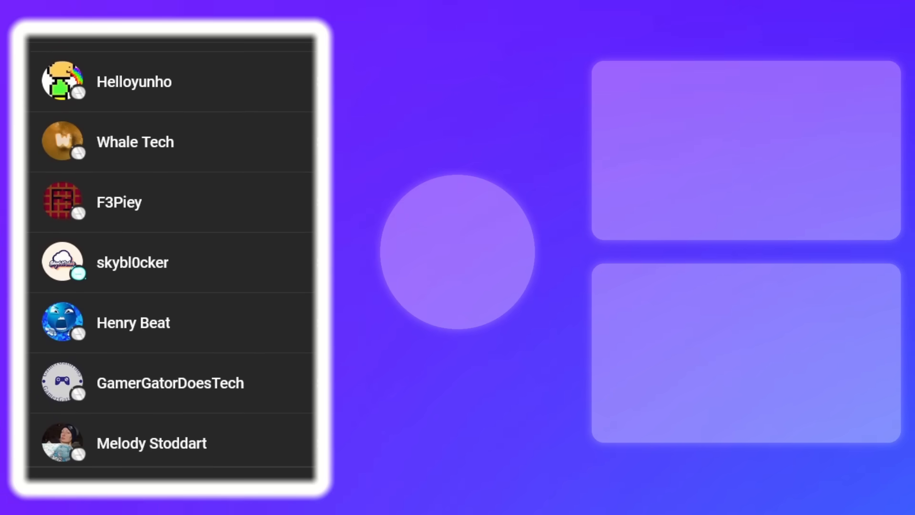
pyautogui.scroll(-3)
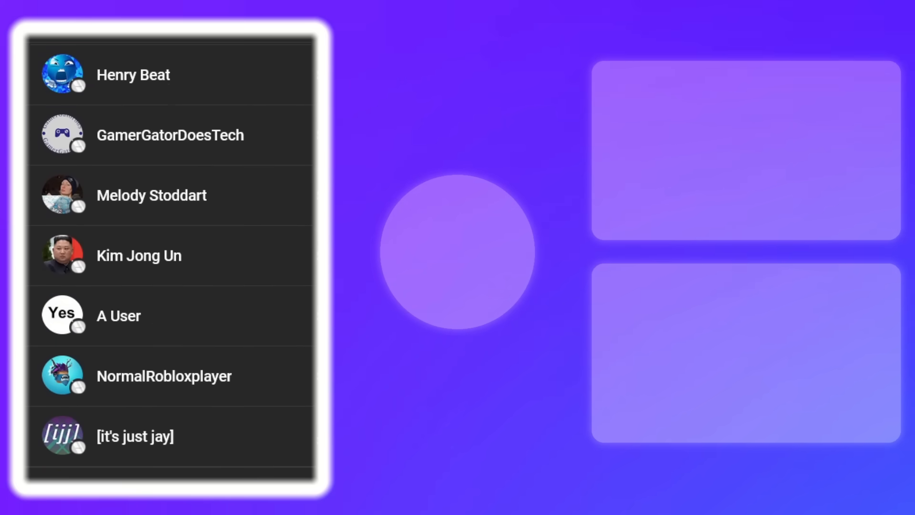